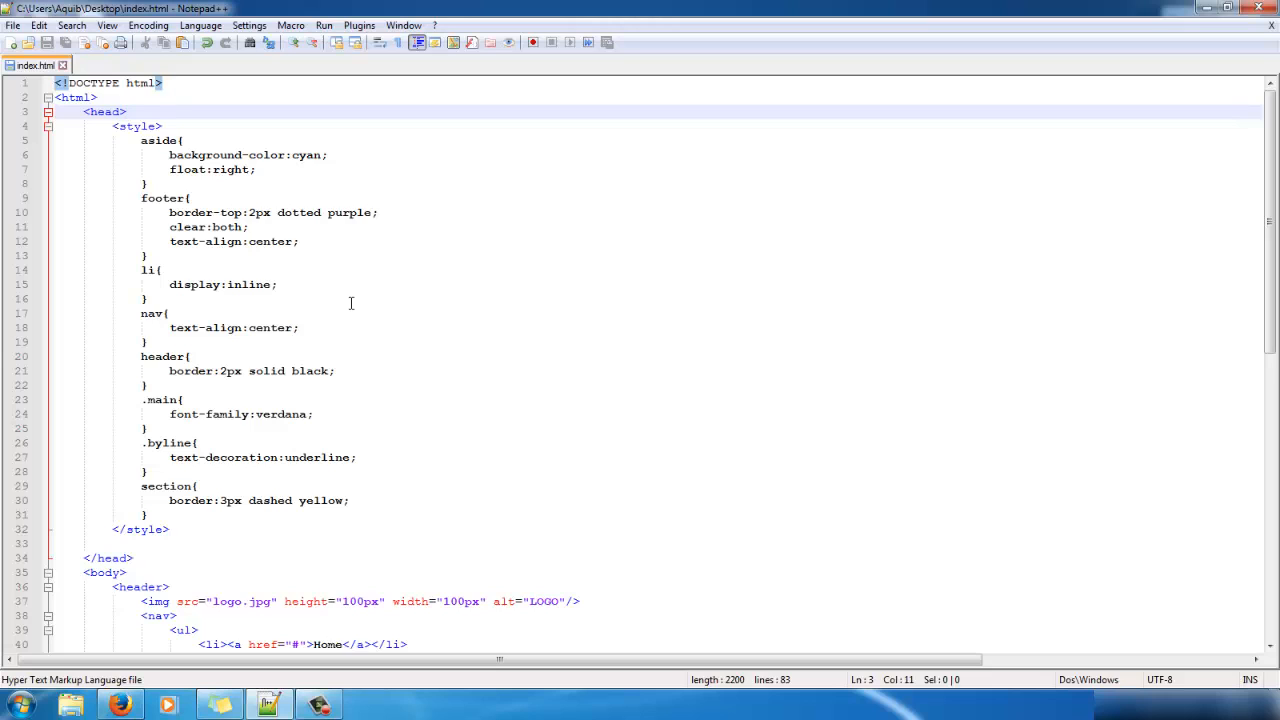
{"action": "mouse_move", "coordinate": [409, 336]}
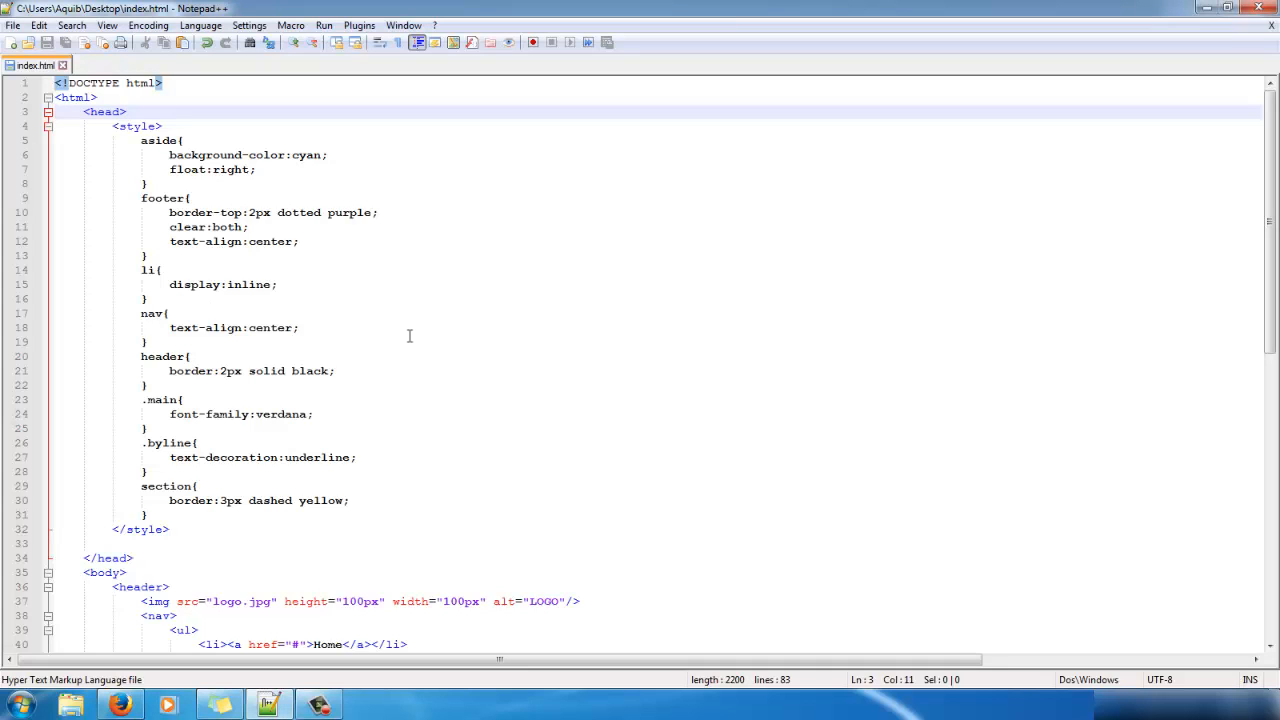